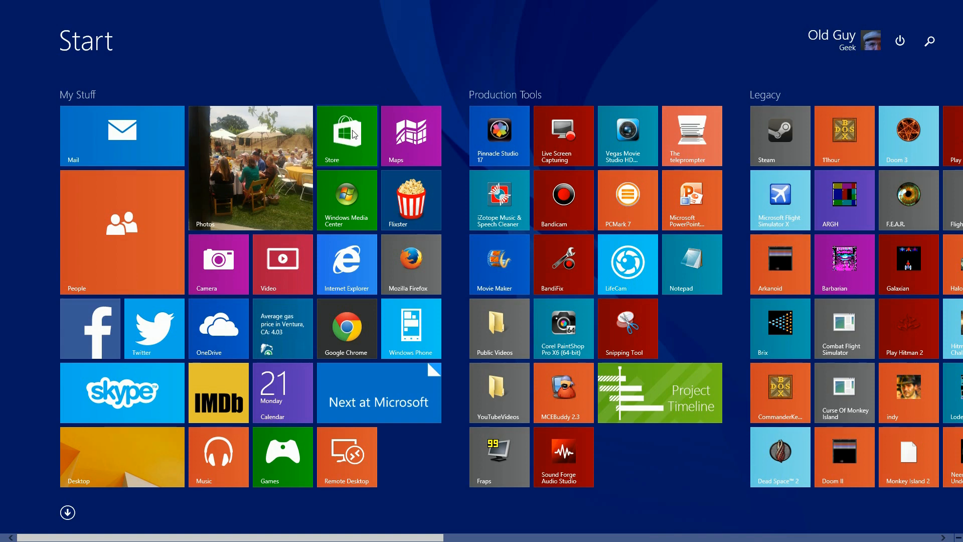
# - Search the Windows Store for "time and battery"
pyautogui.click(346, 136)
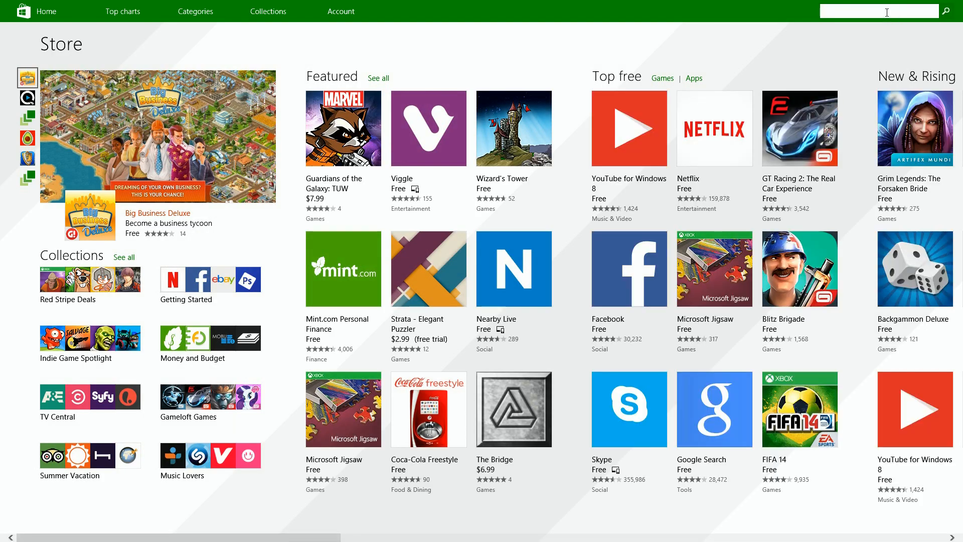
pyautogui.write('time and battery')
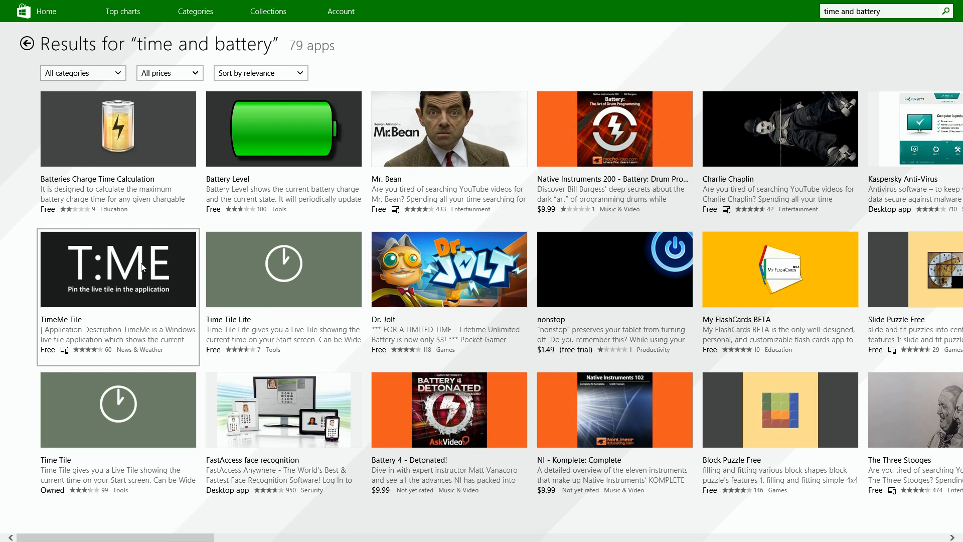
# - Bring up the TimeMe Tile app's store page from the search results
pyautogui.click(118, 269)
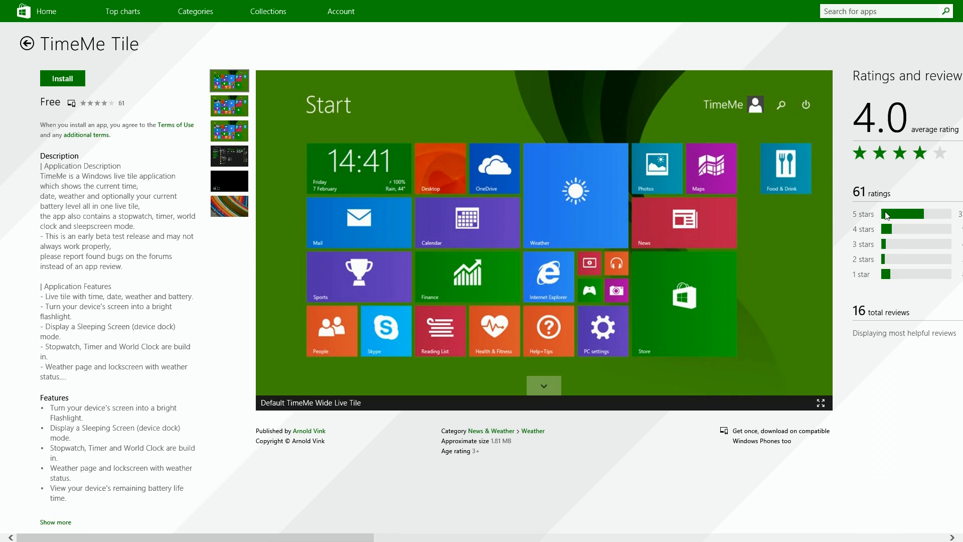
pyautogui.moveTo(476, 182)
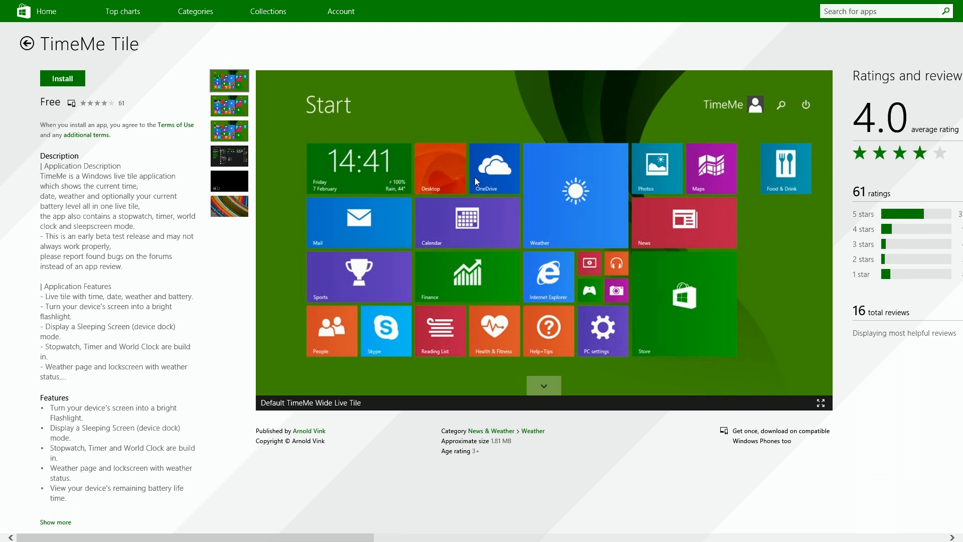
pyautogui.moveTo(504, 299)
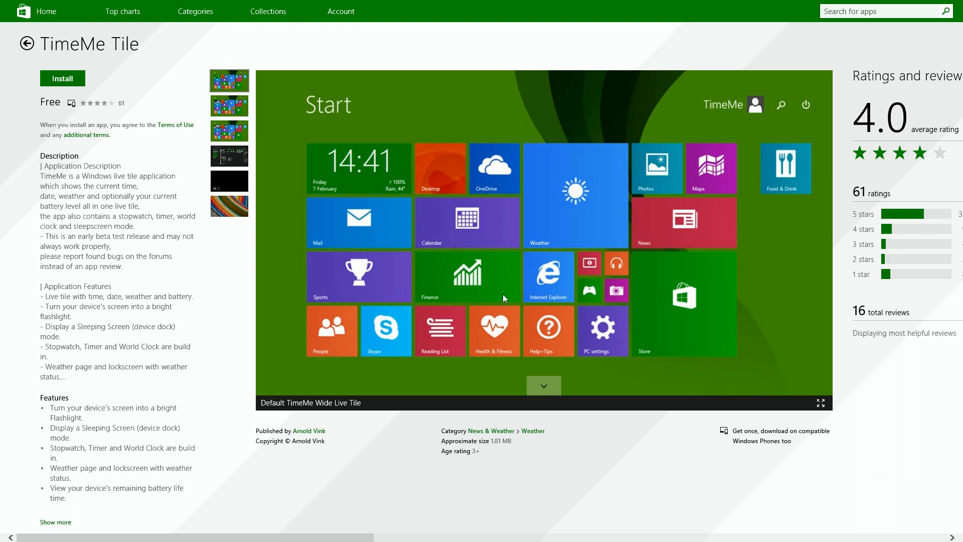
pyautogui.moveTo(349, 177)
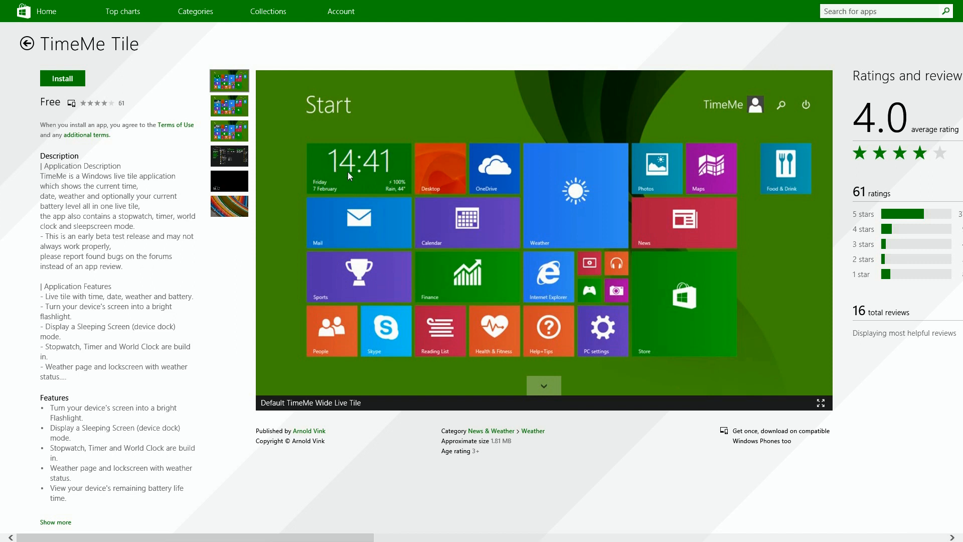
pyautogui.moveTo(318, 193)
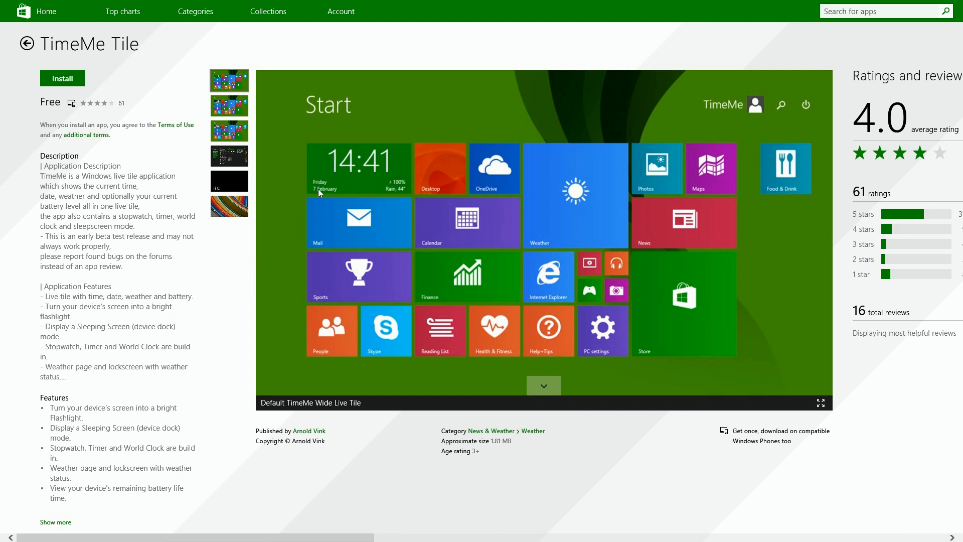
pyautogui.moveTo(405, 185)
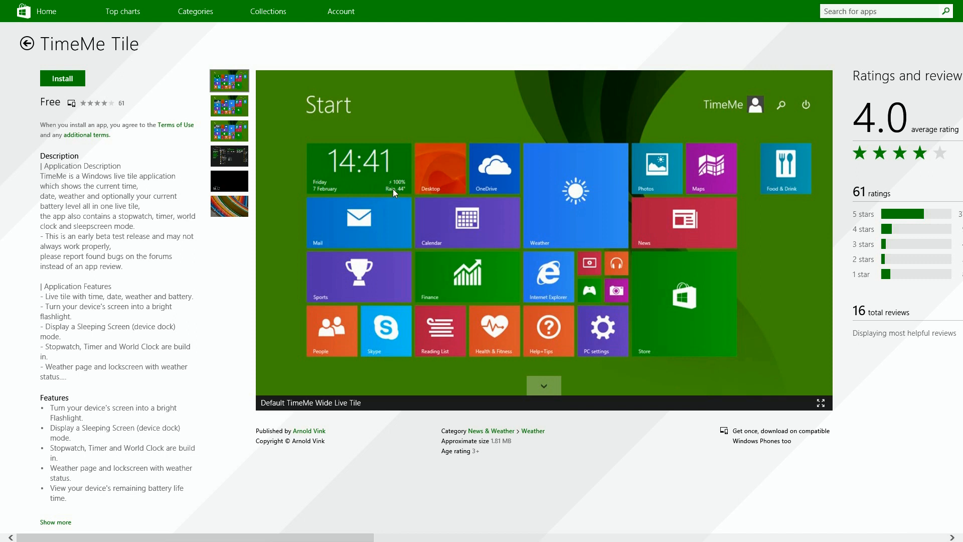
pyautogui.moveTo(322, 166)
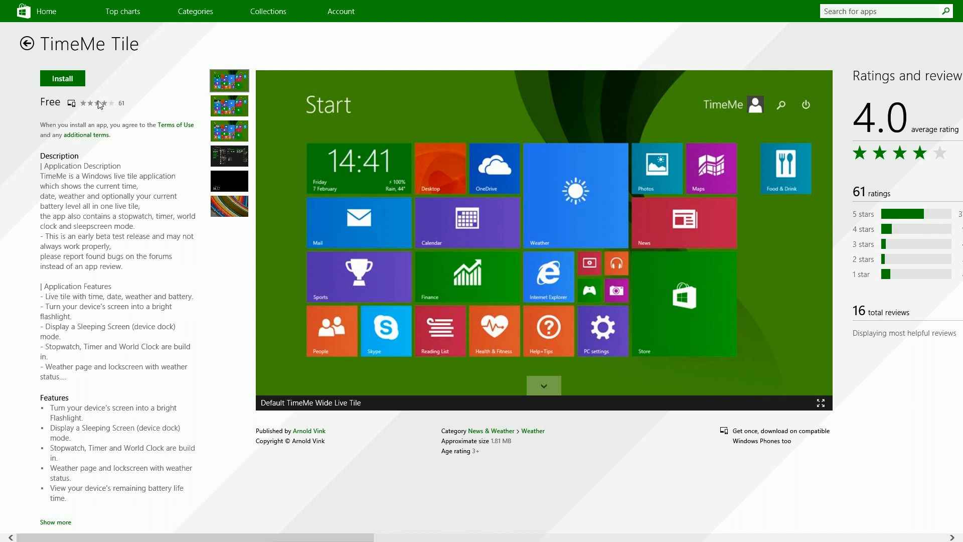
# - Install and launch TimeMe Tile, allowing location access and background running
pyautogui.click(62, 78)
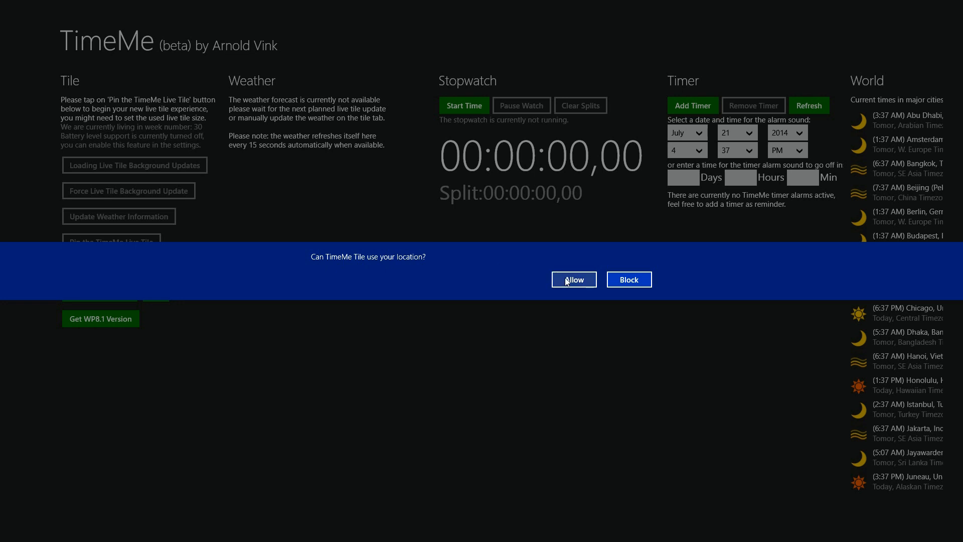
pyautogui.click(573, 279)
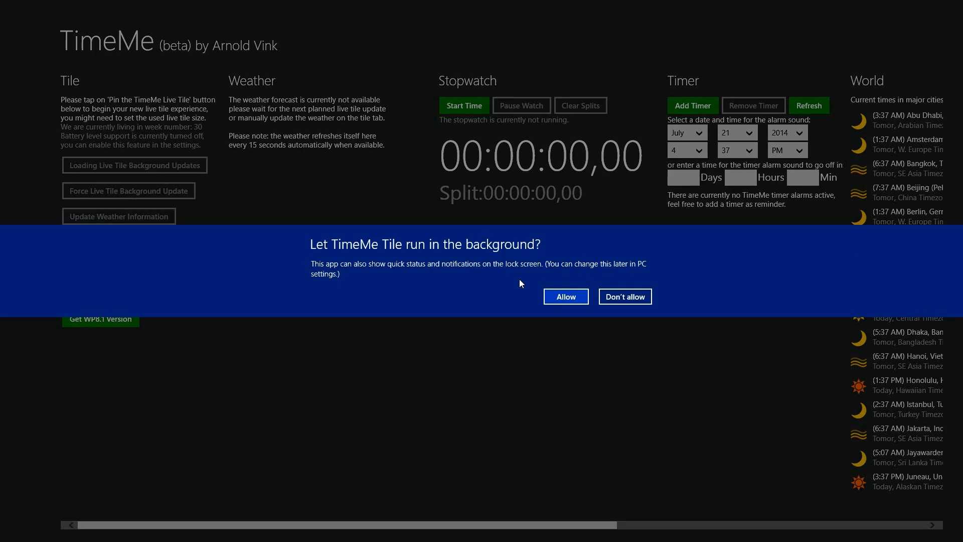
pyautogui.moveTo(433, 271)
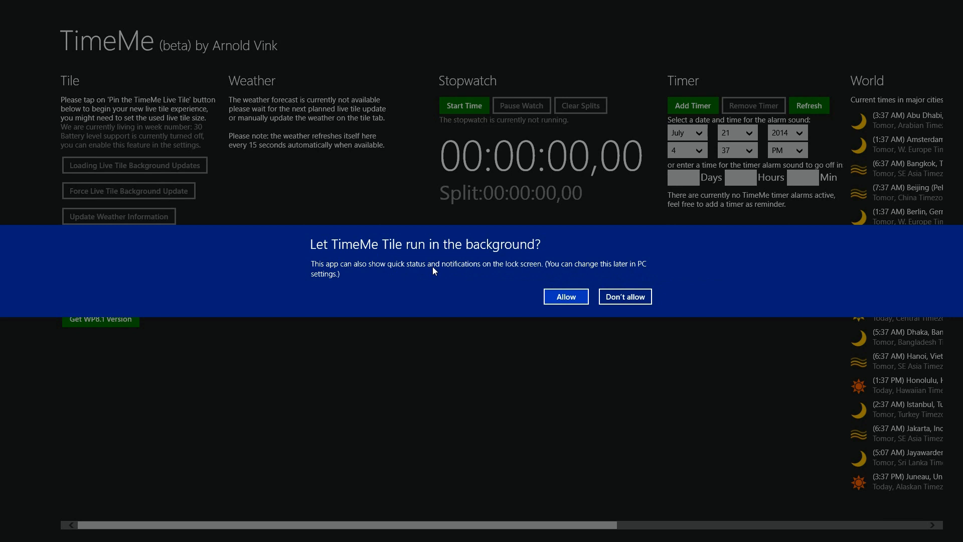
pyautogui.moveTo(565, 300)
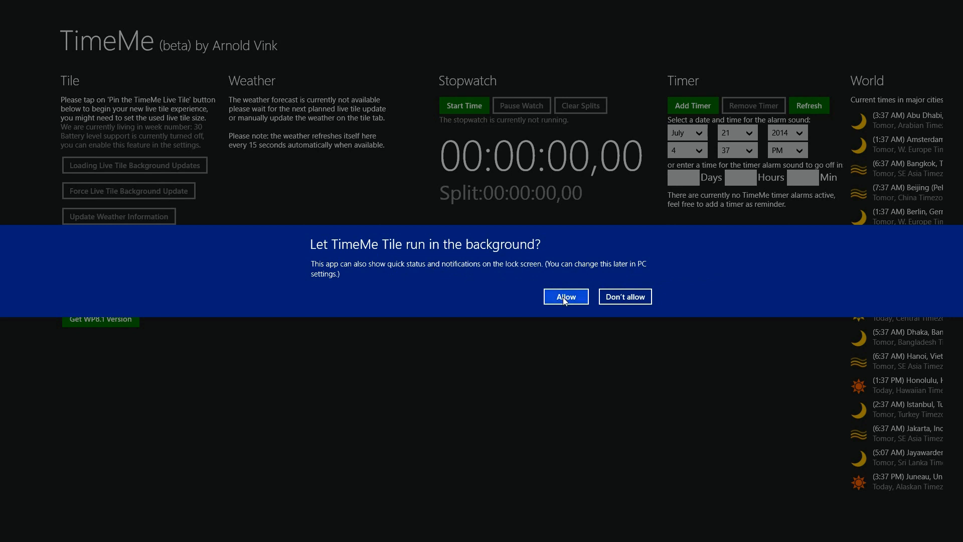
pyautogui.click(565, 297)
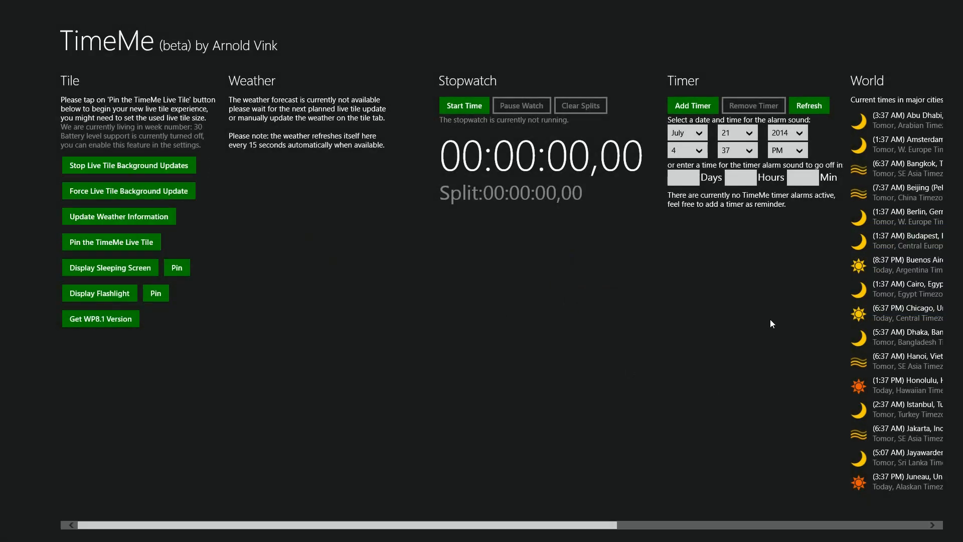
pyautogui.hscroll(3)
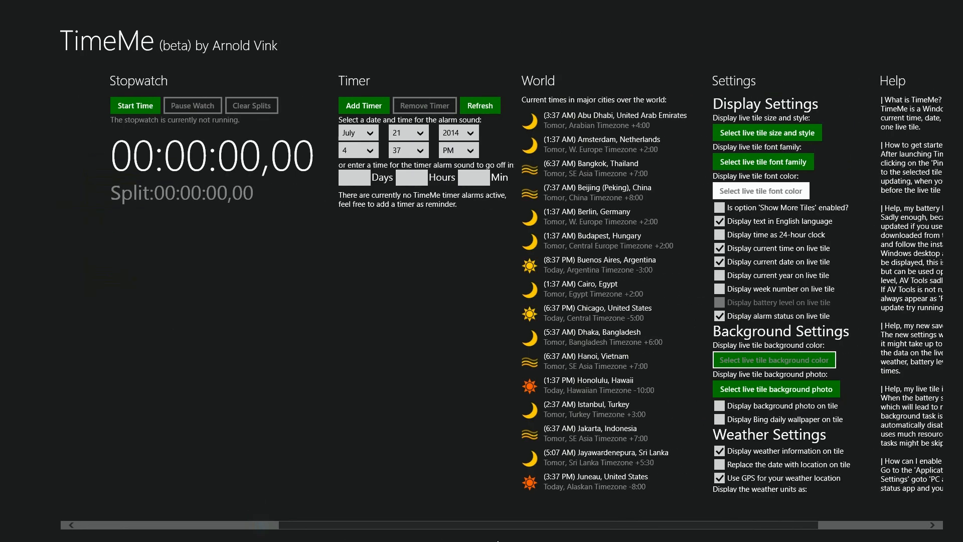
pyautogui.hscroll(-3)
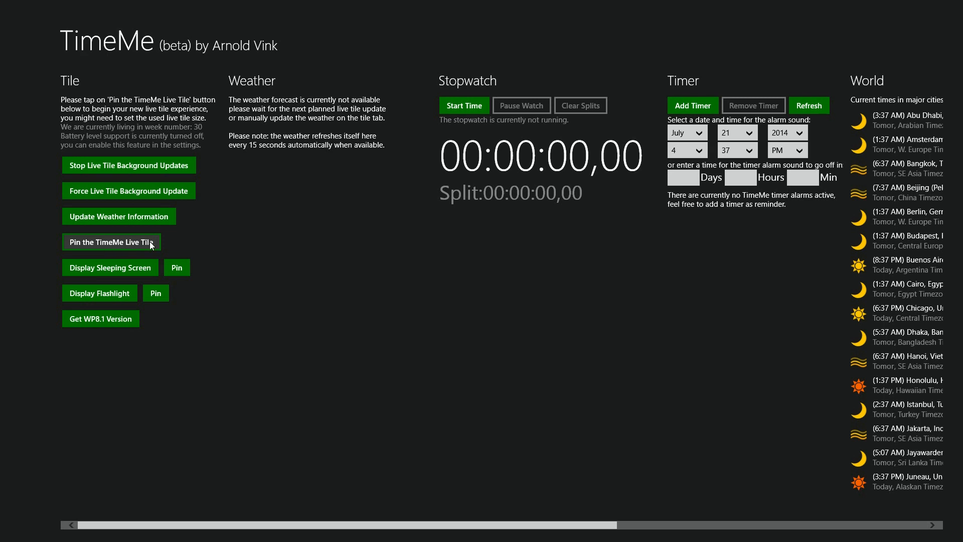
pyautogui.moveTo(108, 246)
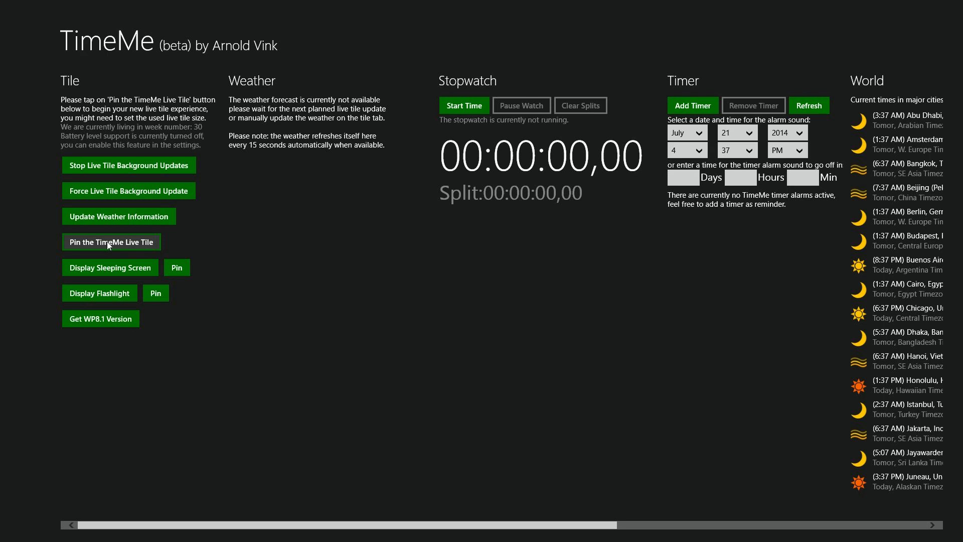
# - Pin the TimeMe live tile to Start and dismiss the success message
pyautogui.click(111, 241)
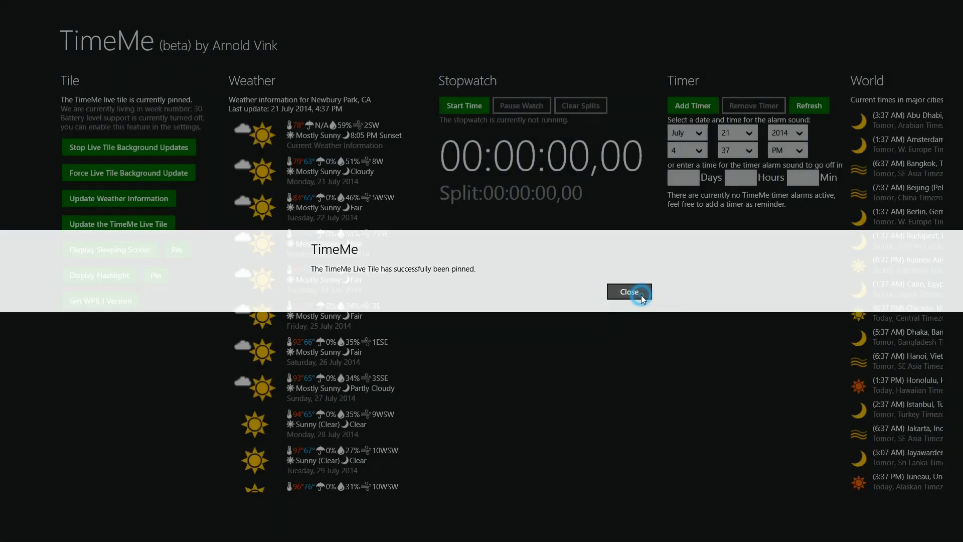
pyautogui.click(628, 292)
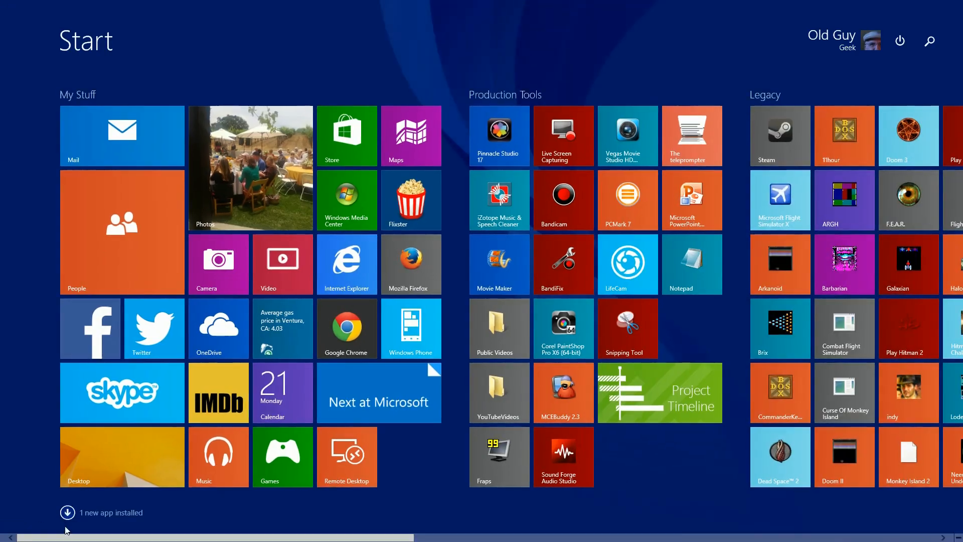
# - Move the TimeMe live tile to the top-left of the My Stuff group
pyautogui.hscroll(3)
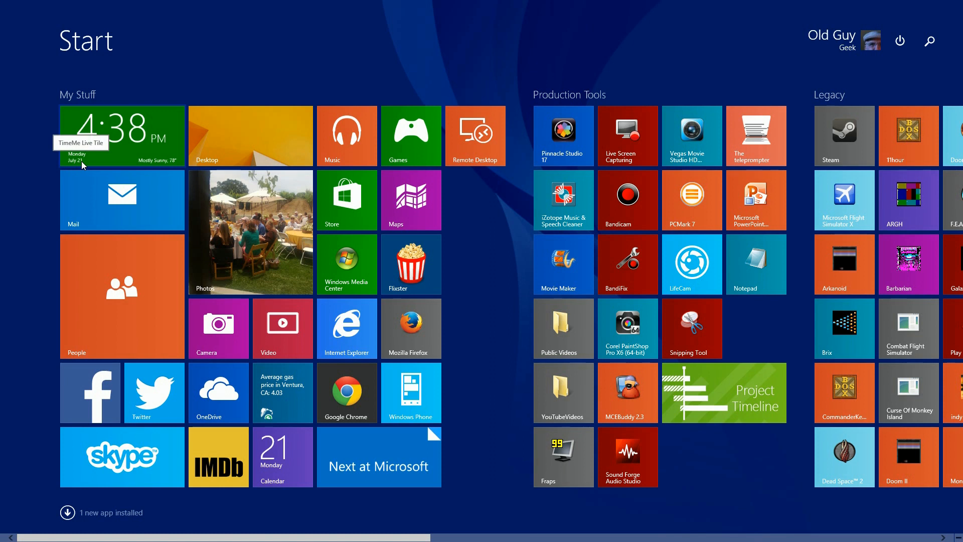
pyautogui.moveTo(169, 176)
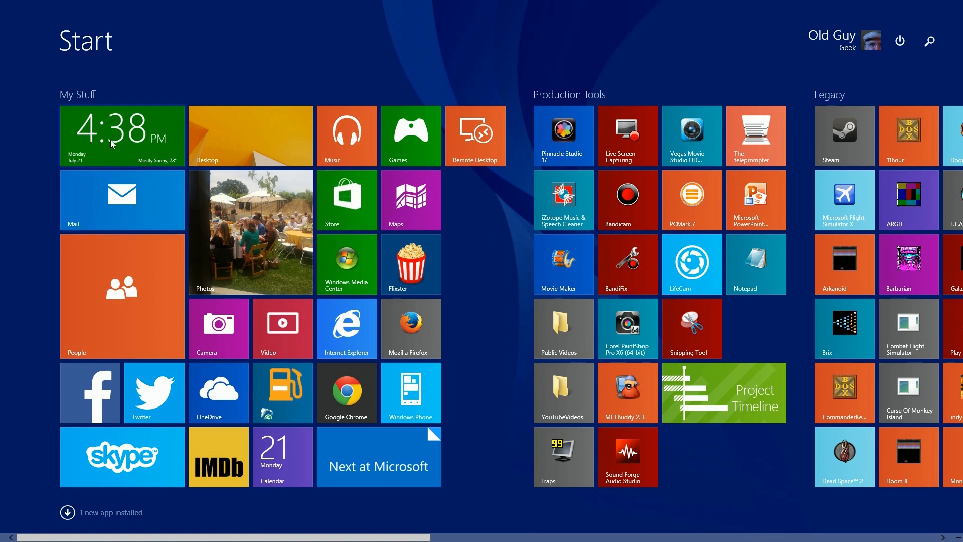
# - Reopen TimeMe from its live tile and scroll the hub to the Settings and Help panels
pyautogui.click(122, 136)
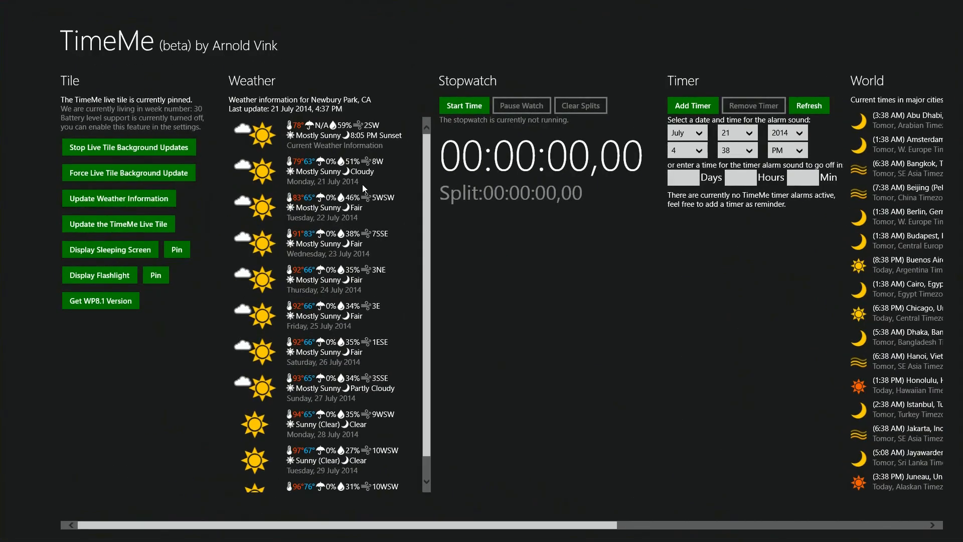
pyautogui.moveTo(364, 103)
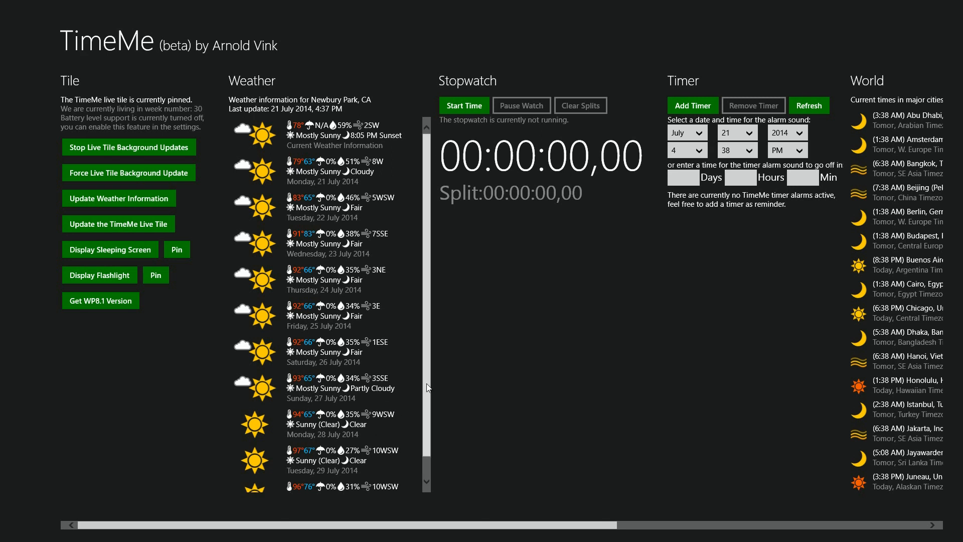
pyautogui.scroll(-3)
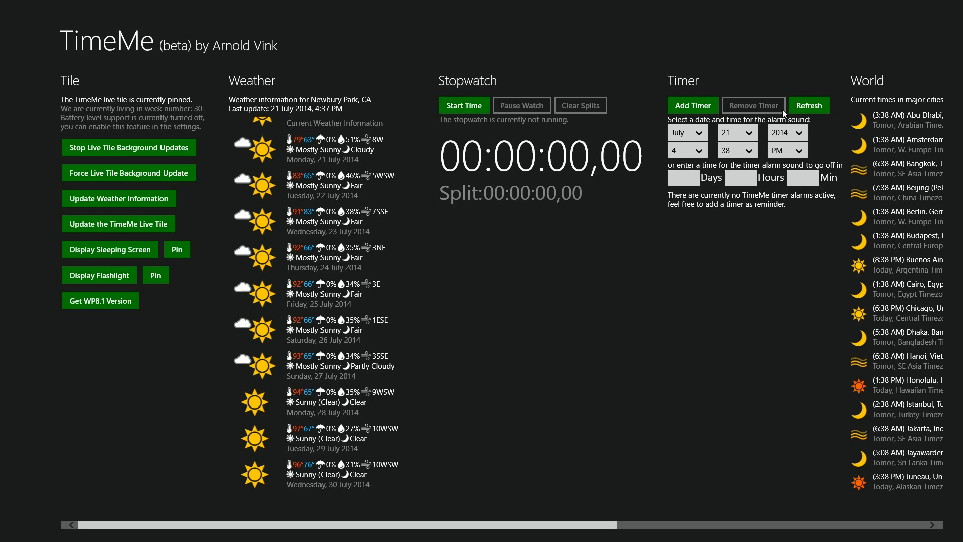
pyautogui.moveTo(558, 522)
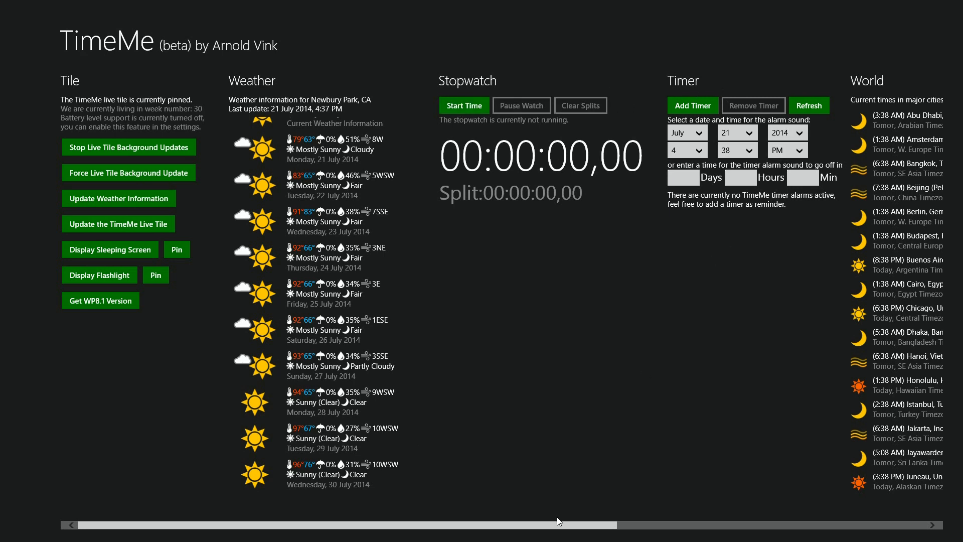
pyautogui.hscroll(3)
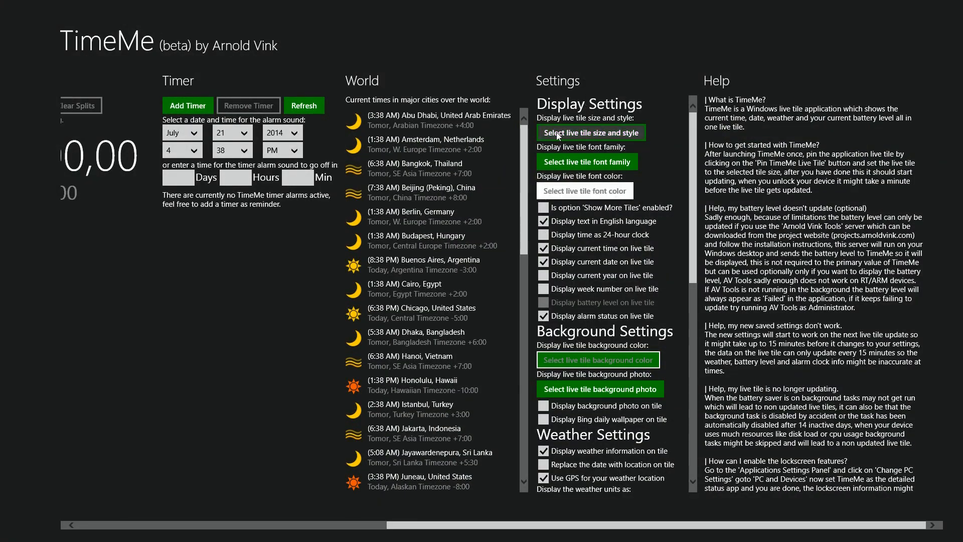
# - Set the live tile background colour to red and its font colour to white
pyautogui.click(589, 132)
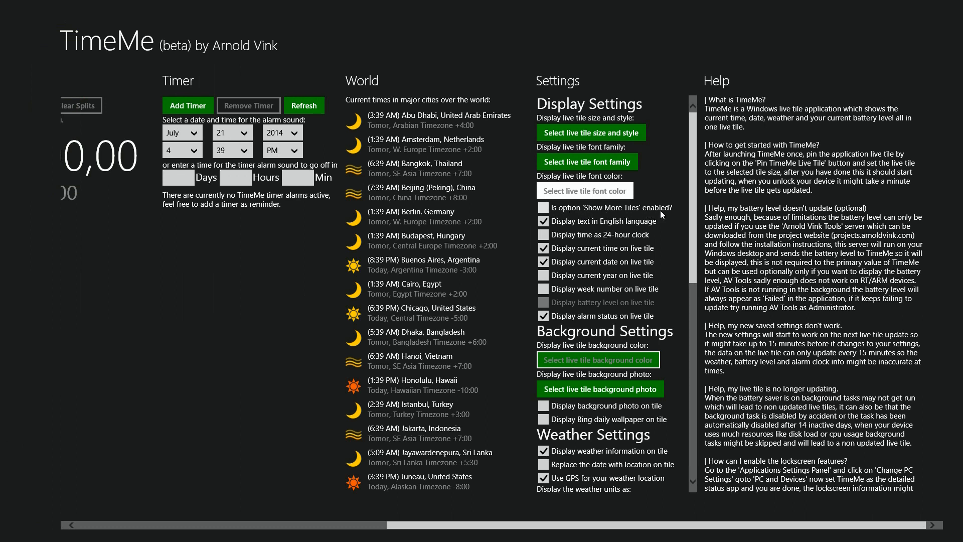
pyautogui.click(583, 191)
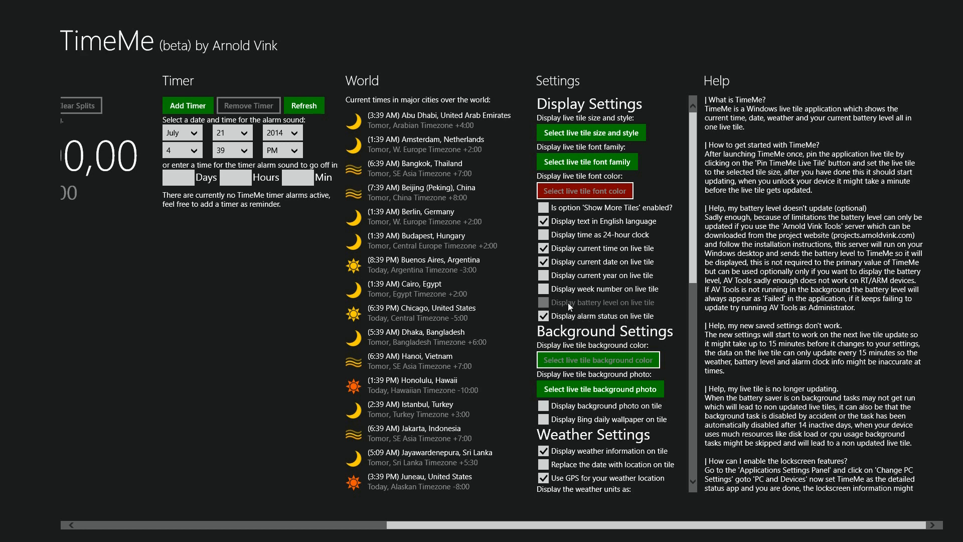
pyautogui.moveTo(597, 360)
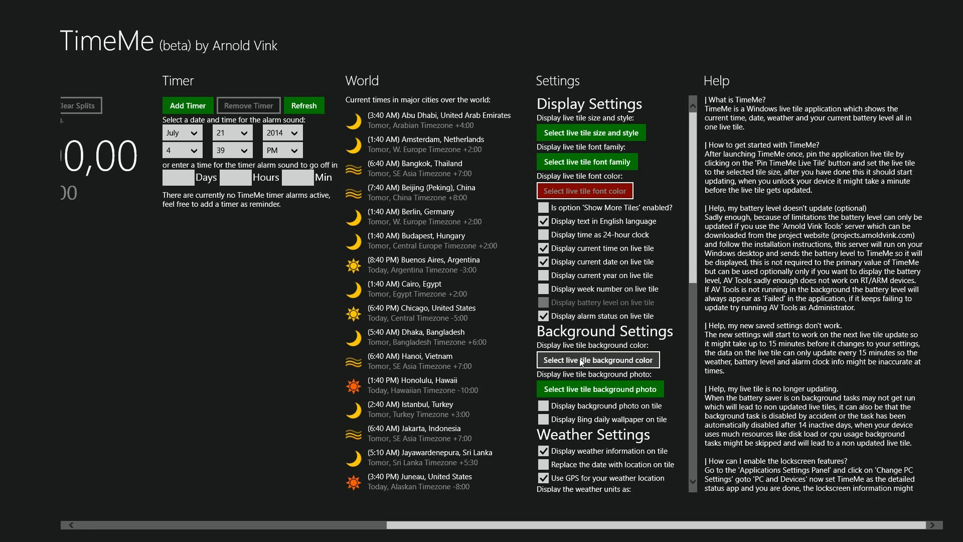
pyautogui.click(584, 191)
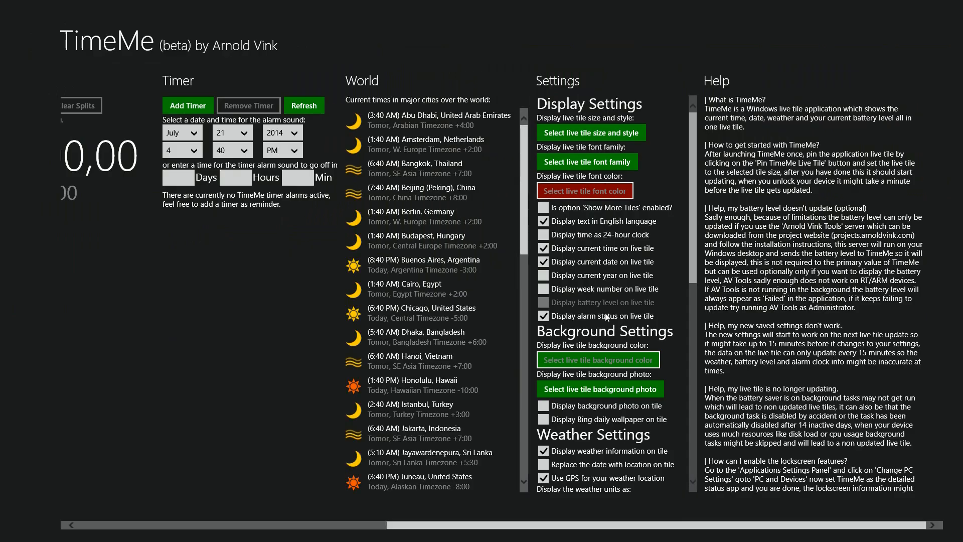
pyautogui.click(597, 359)
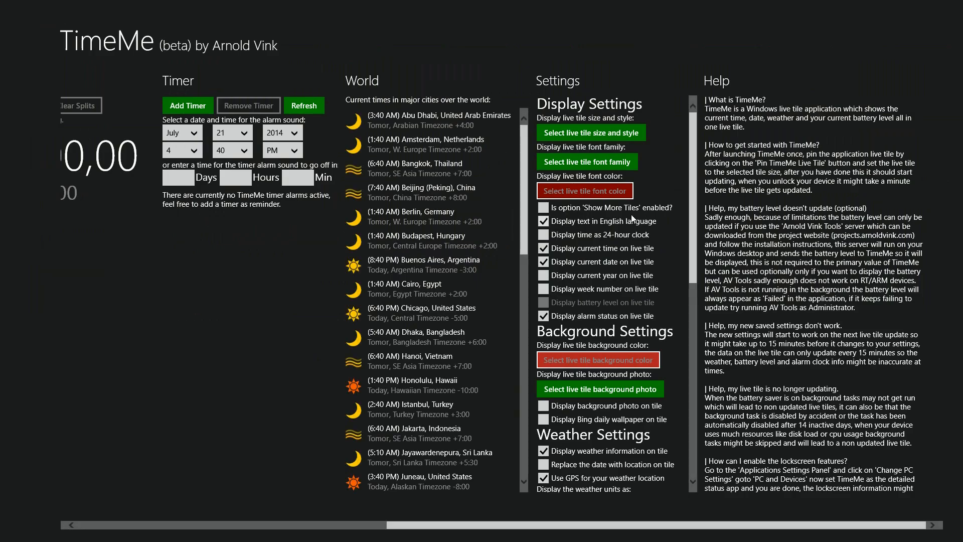
pyautogui.click(584, 191)
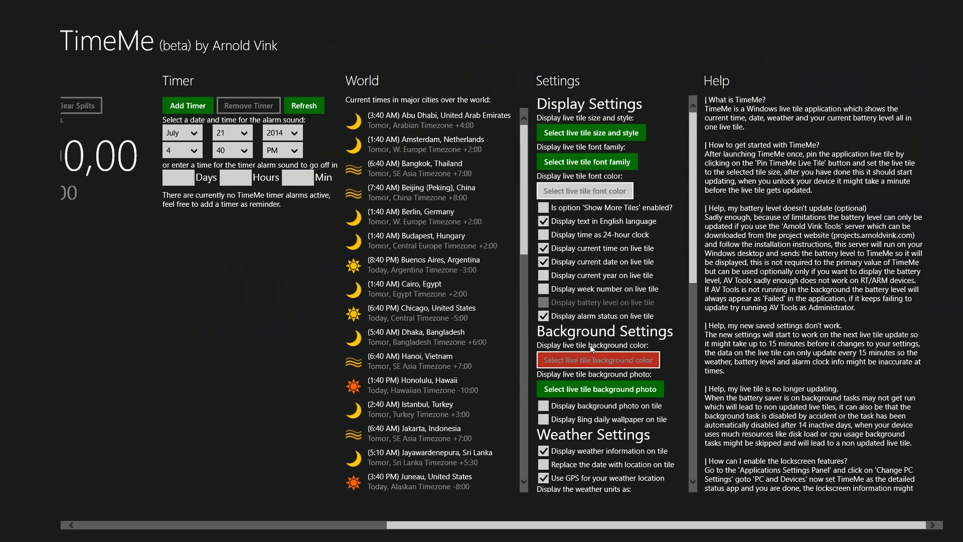
pyautogui.click(597, 359)
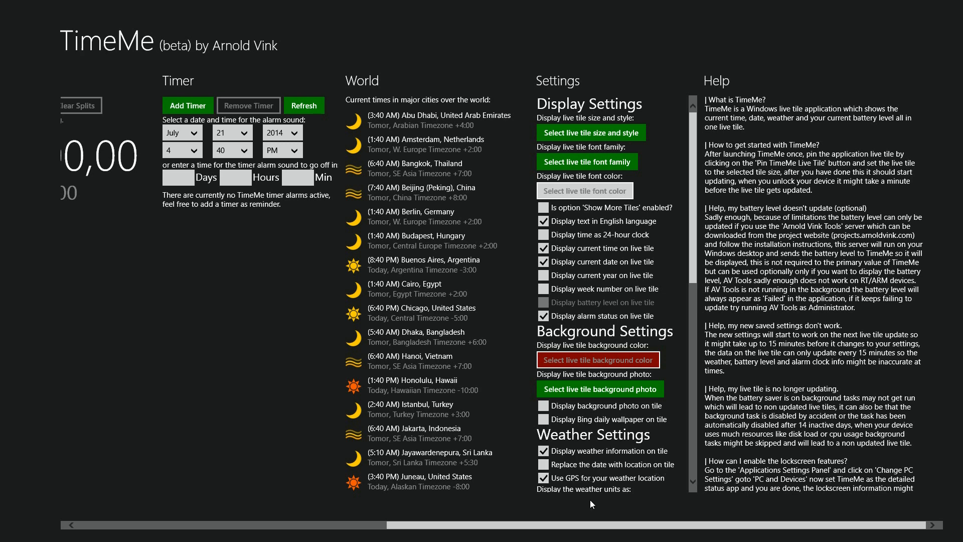
# - Enable current location on the lockscreen and keep TimeMe Application as the startup feature
pyautogui.scroll(-3)
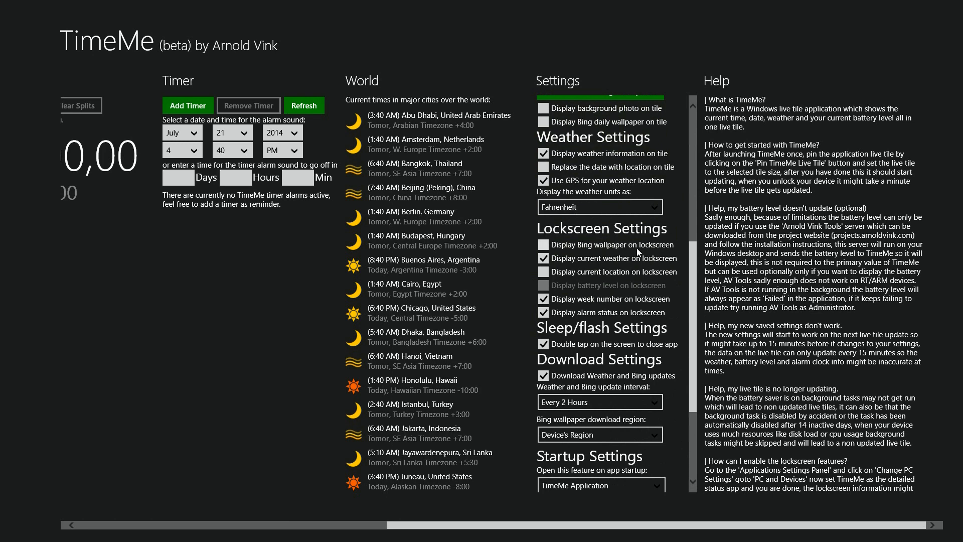
pyautogui.click(542, 258)
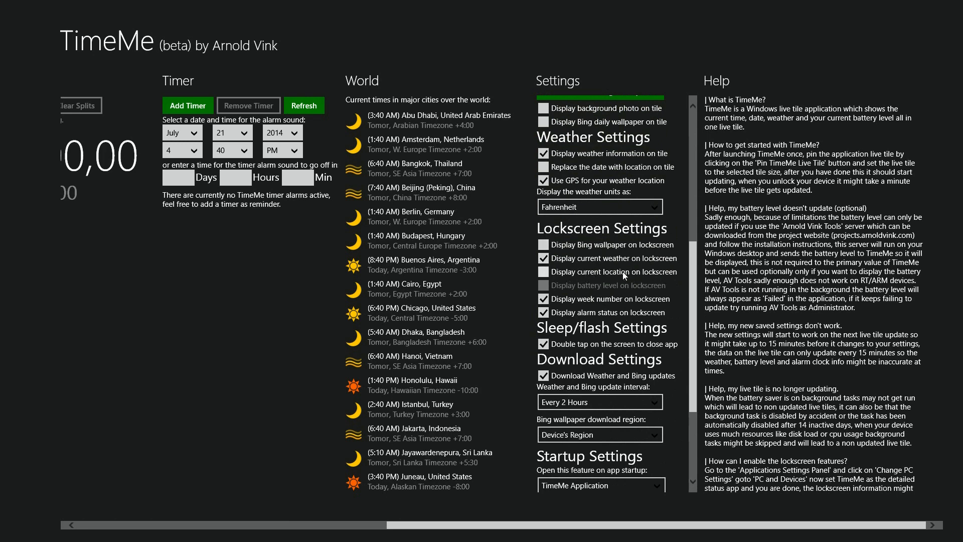
pyautogui.click(542, 272)
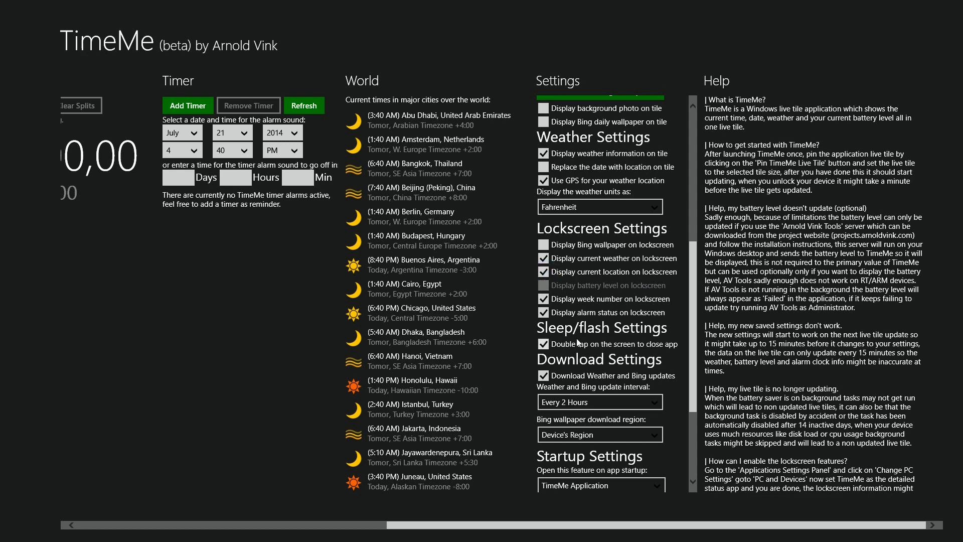
pyautogui.moveTo(672, 347)
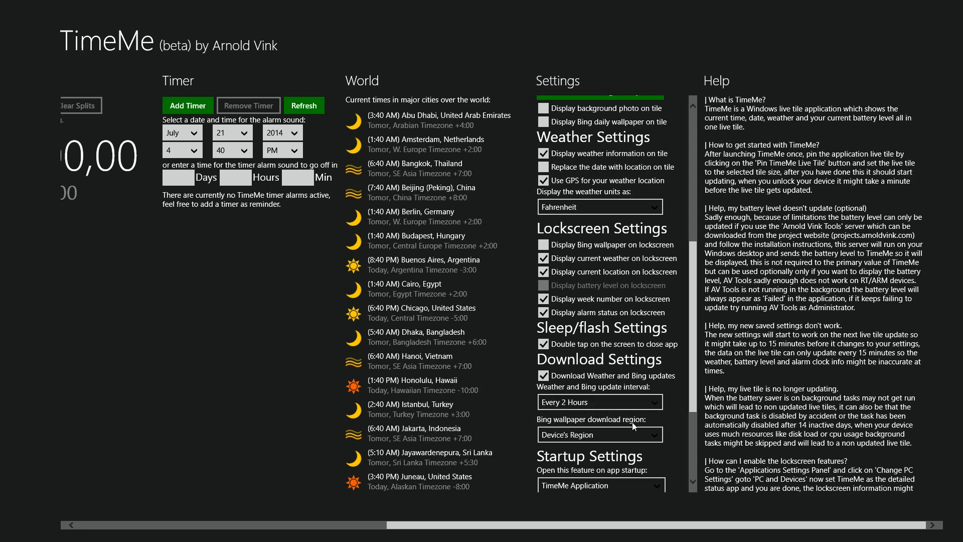
pyautogui.scroll(-3)
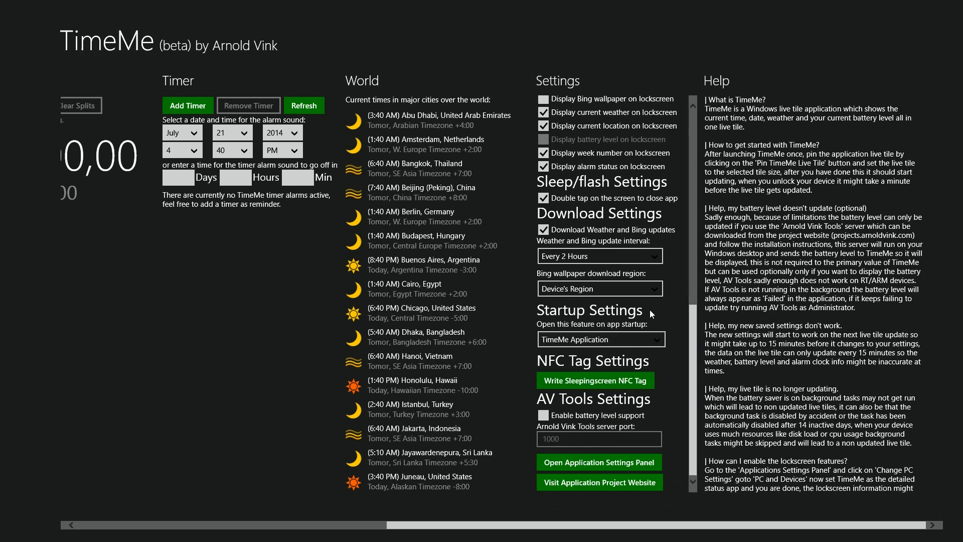
pyautogui.click(599, 338)
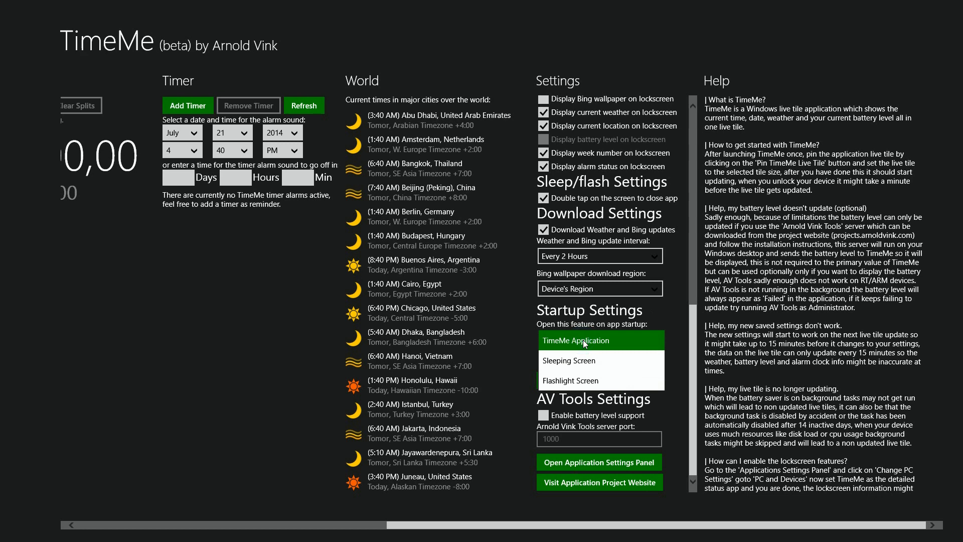
pyautogui.click(583, 340)
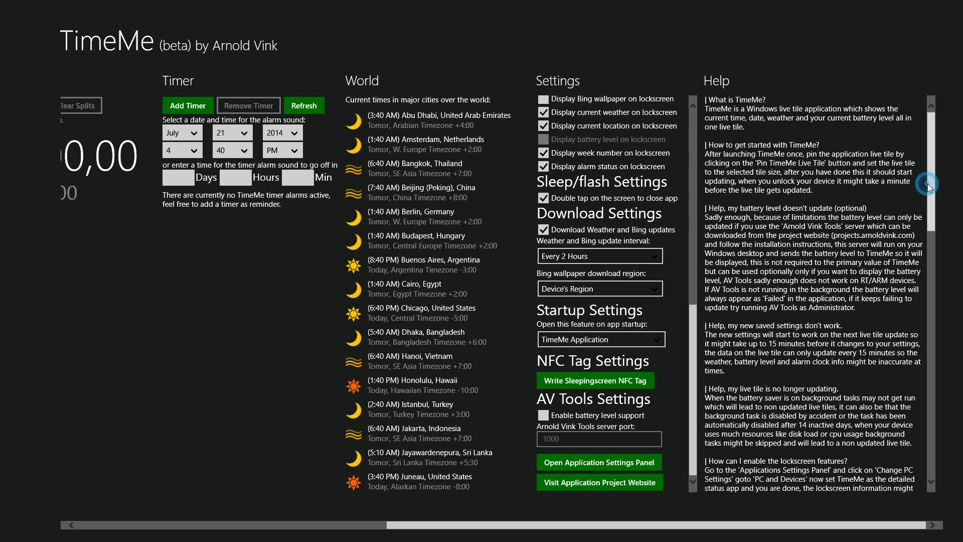
# - Scroll further down through the Help panel notes
pyautogui.scroll(-3)
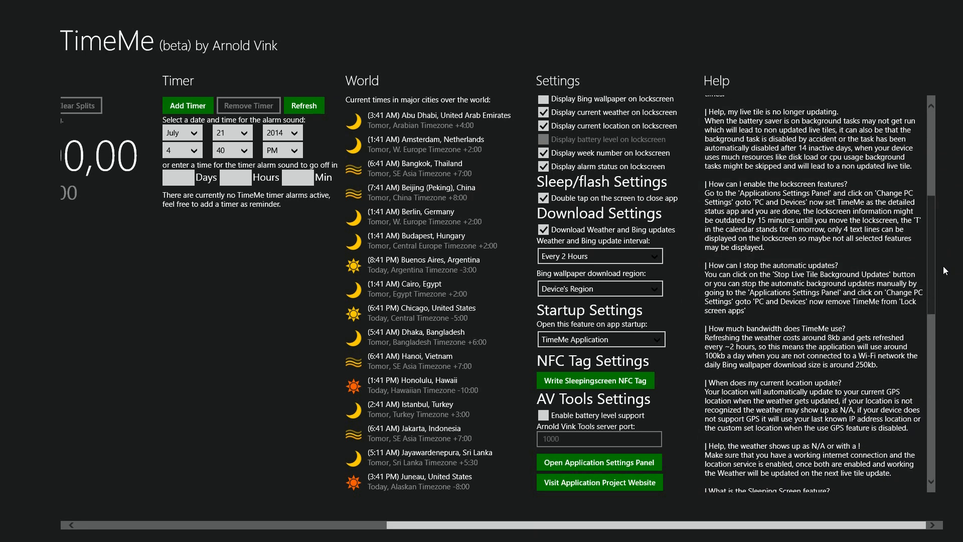
pyautogui.scroll(-3)
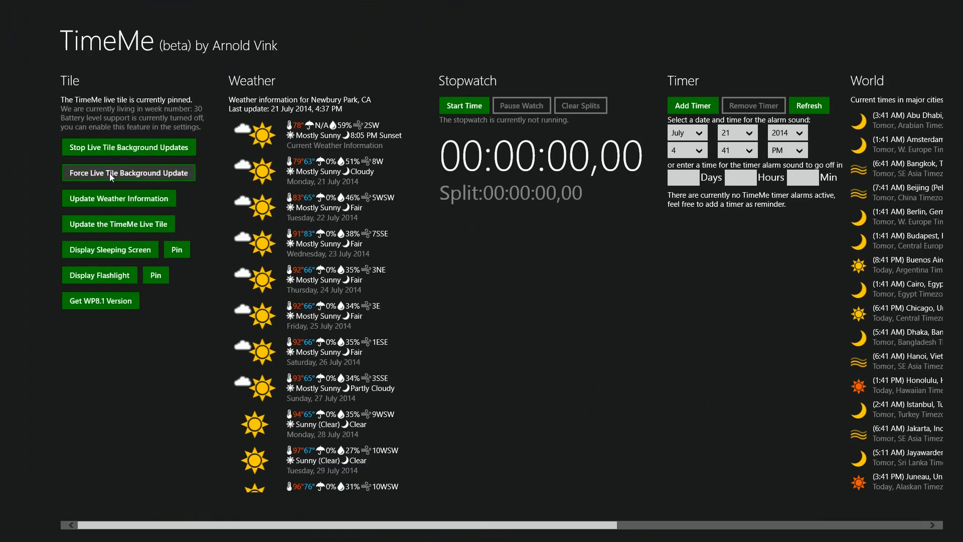
pyautogui.moveTo(119, 168)
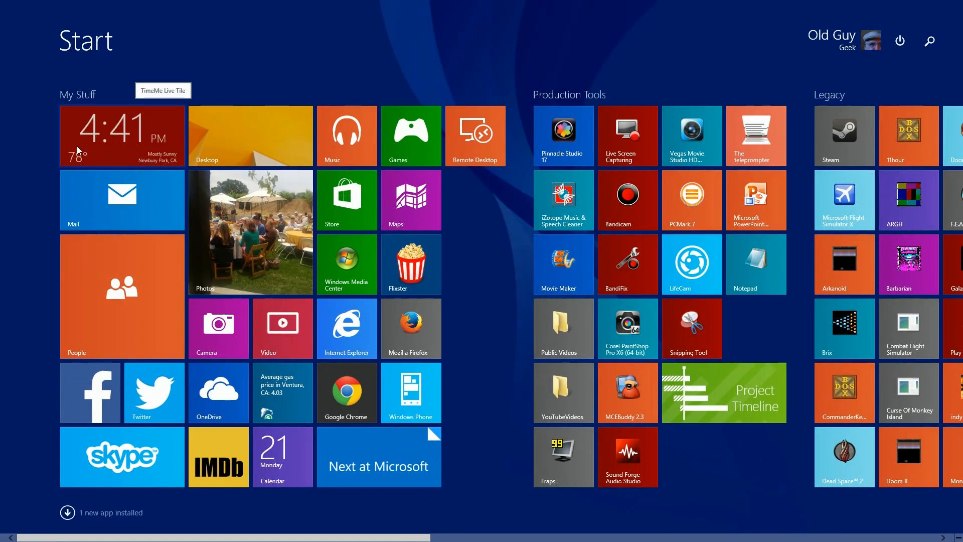
pyautogui.moveTo(155, 166)
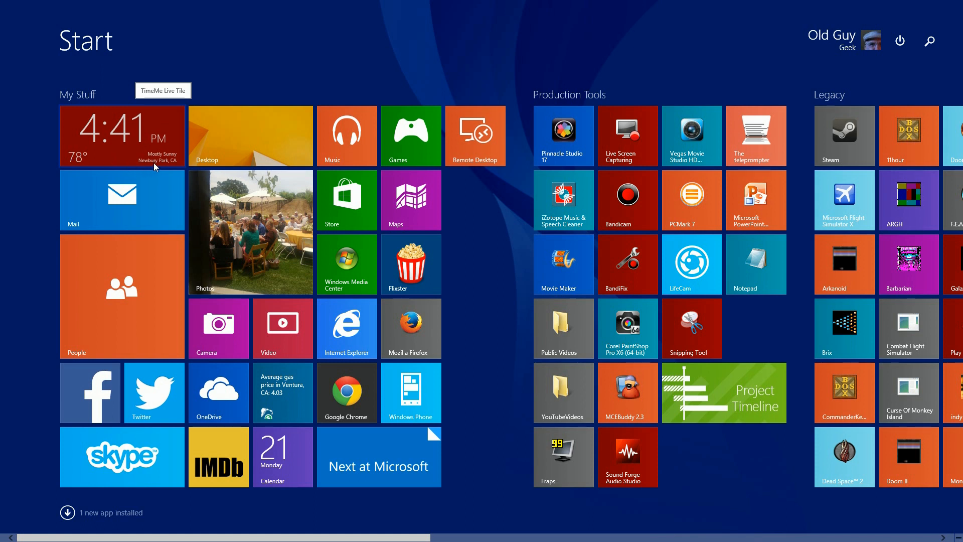
pyautogui.moveTo(159, 164)
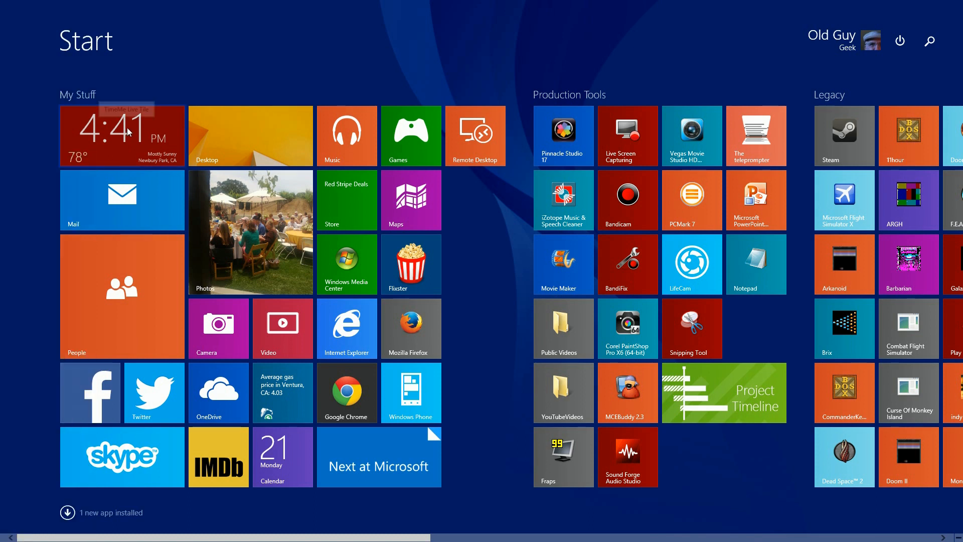
# - Reopen TimeMe and bring up the live tile font colour palette, with white chosen
pyautogui.click(122, 135)
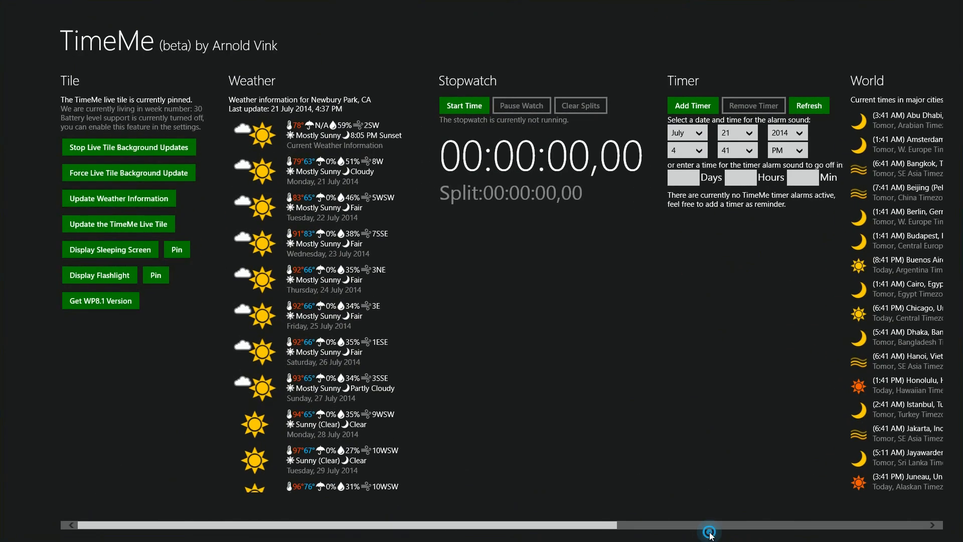
pyautogui.hscroll(3)
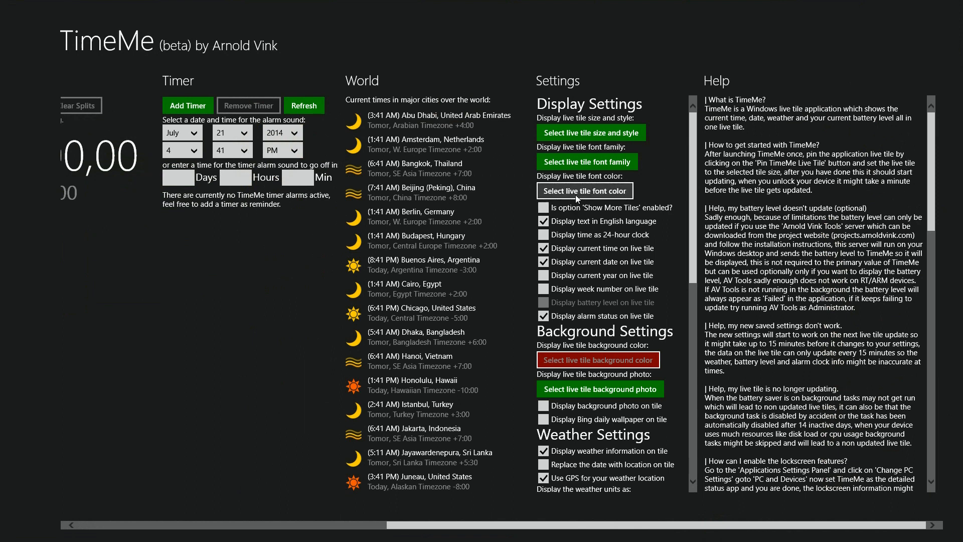
pyautogui.click(584, 190)
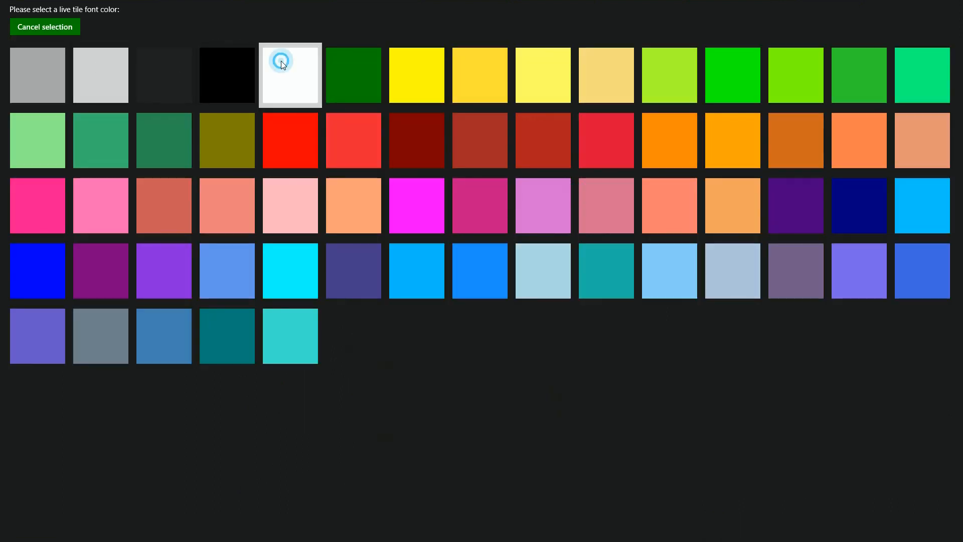